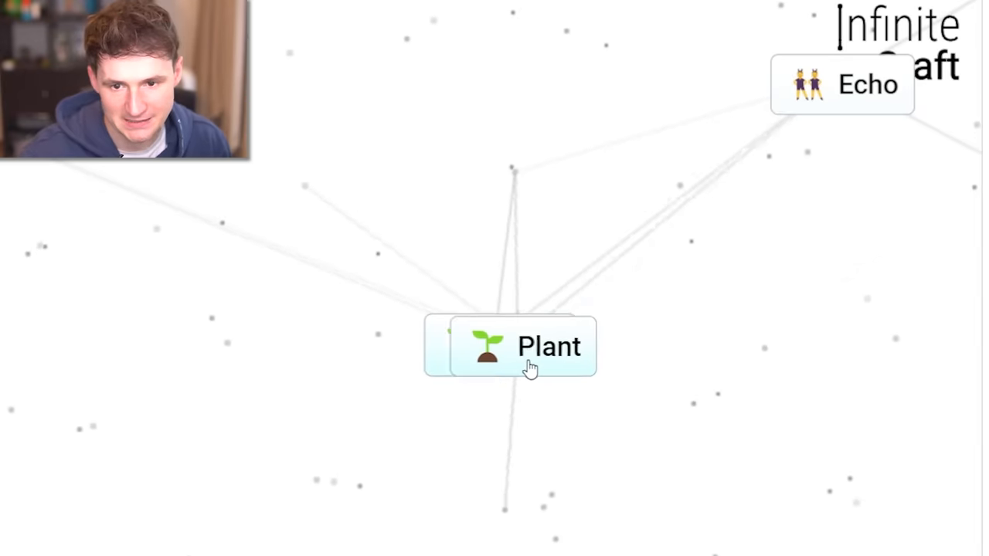
Drop Plant onto the element beneath it to craft a new element toward Minecraft.
click(547, 346)
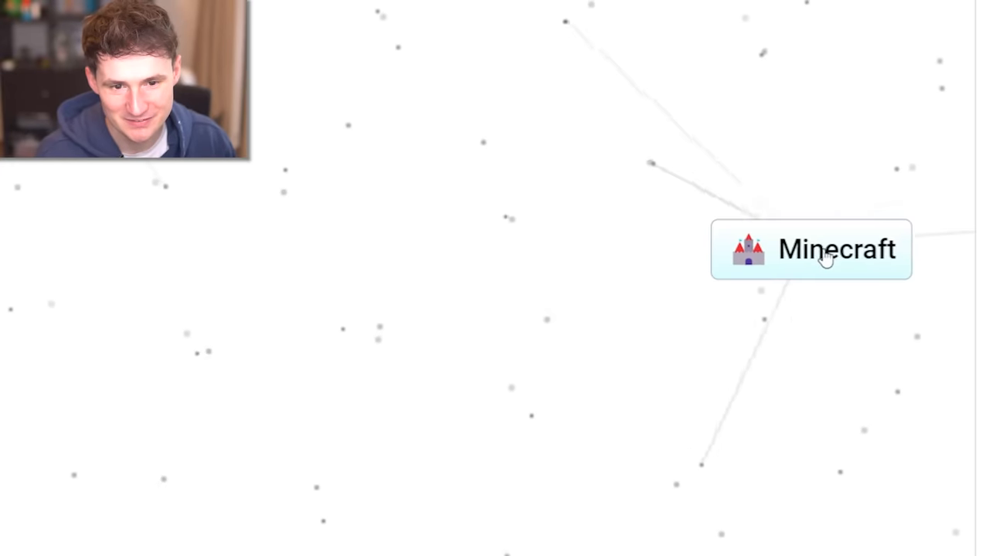
Combine Minecraft with another canvas element to craft Bomb.
click(811, 251)
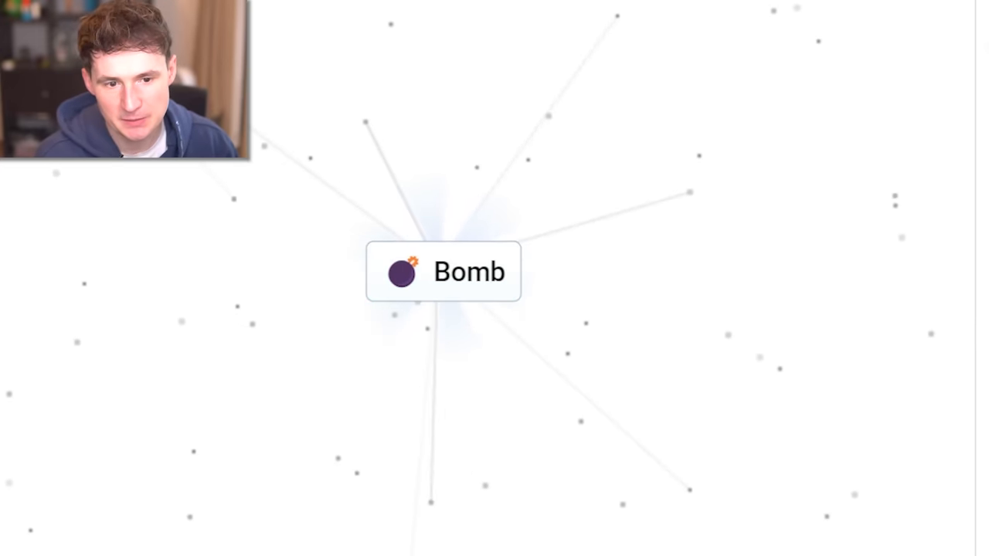
Combine the newly made Bomb with another element to craft House.
click(451, 290)
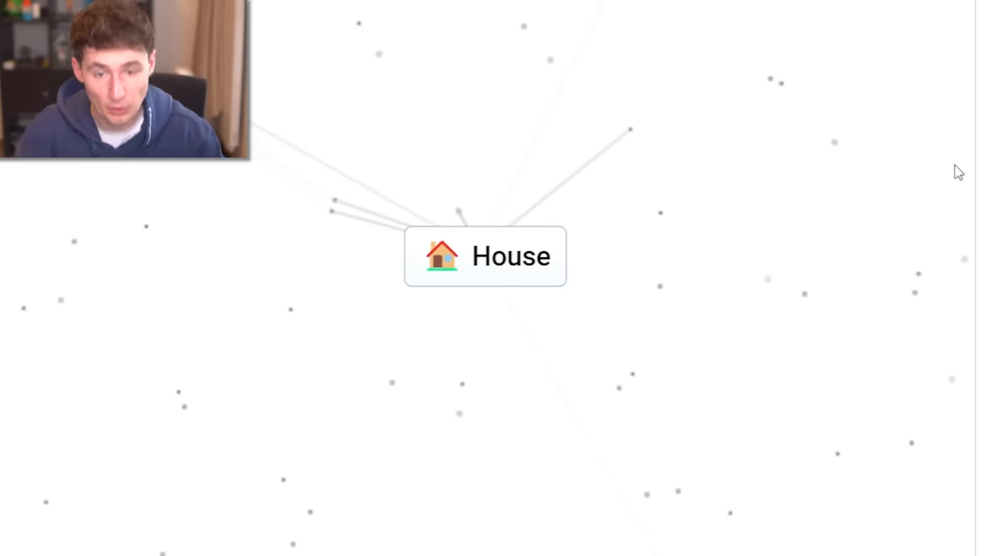
Place Work and Infinite side by side on the canvas.
drag(485, 256, 649, 72)
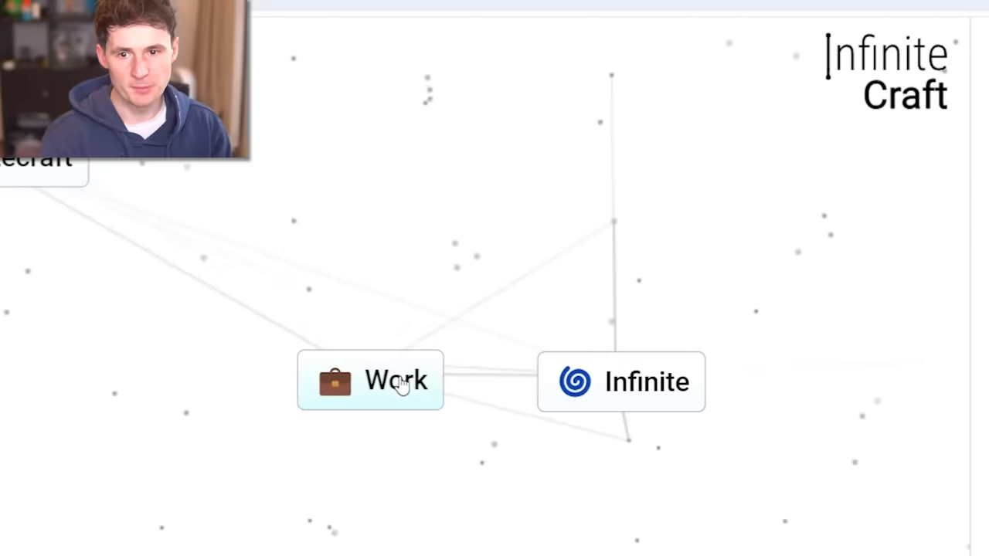
Drop Infinite onto Work, yielding Ikea and Chair overlapping on the canvas.
drag(621, 382, 439, 411)
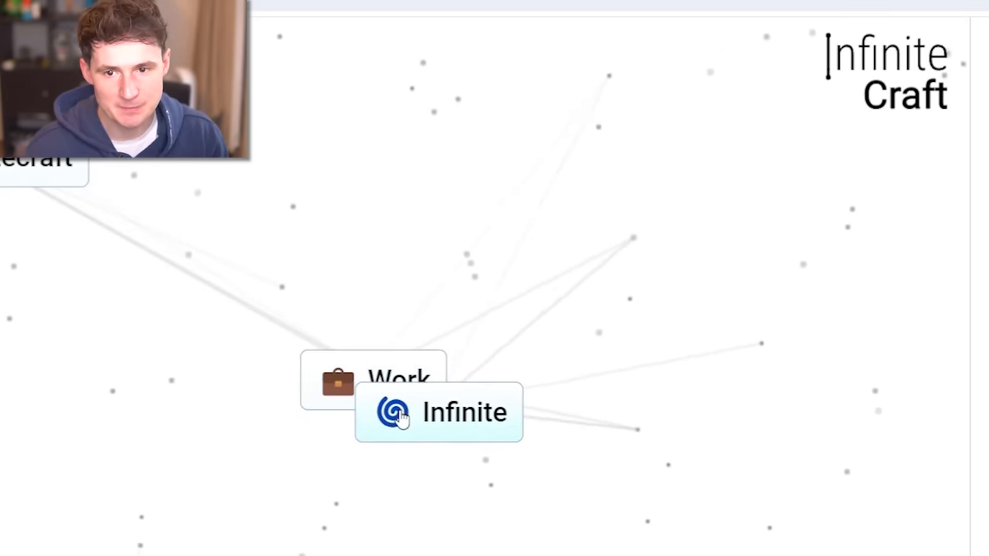
drag(439, 411, 442, 482)
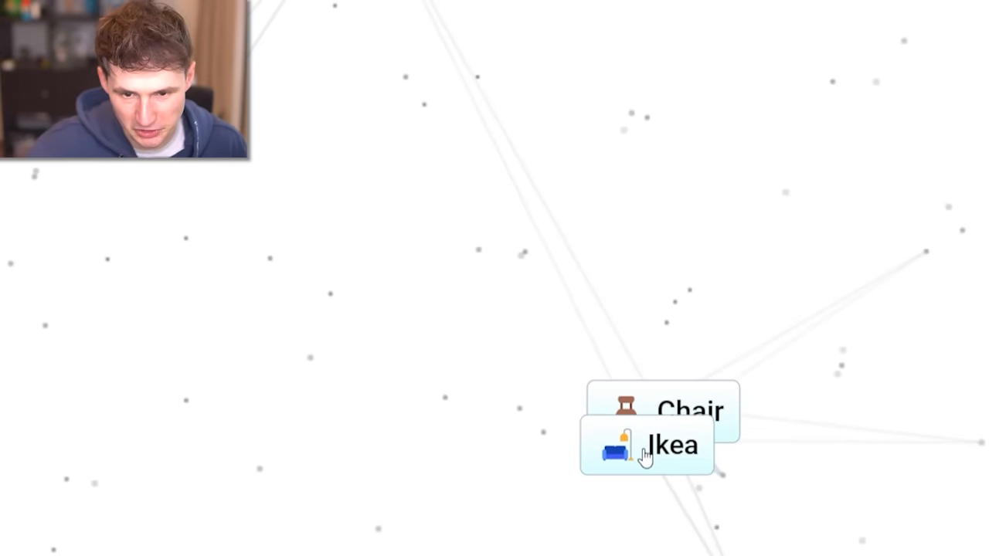
Combine Ikea with Chair to craft Factory, leading to Eurovision and Win.
click(646, 445)
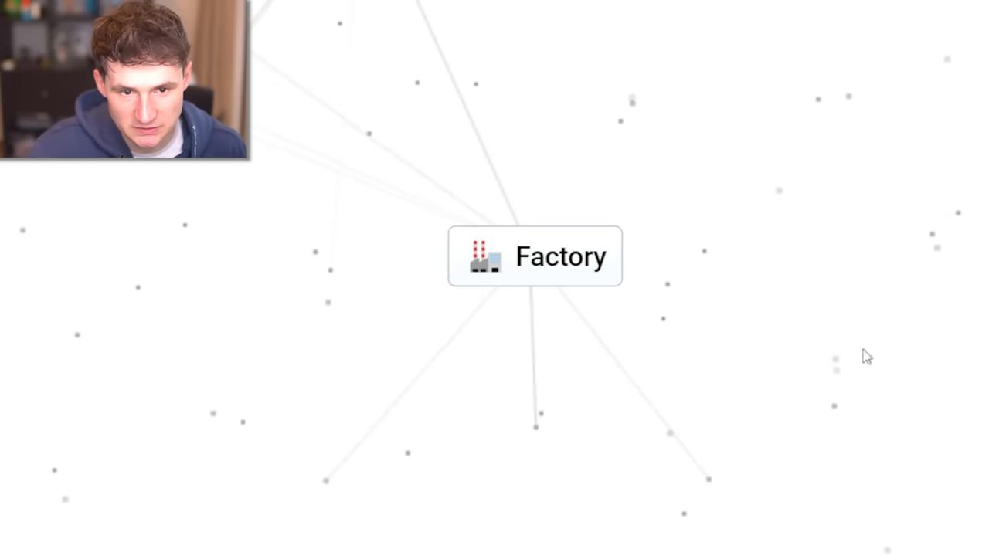
click(534, 257)
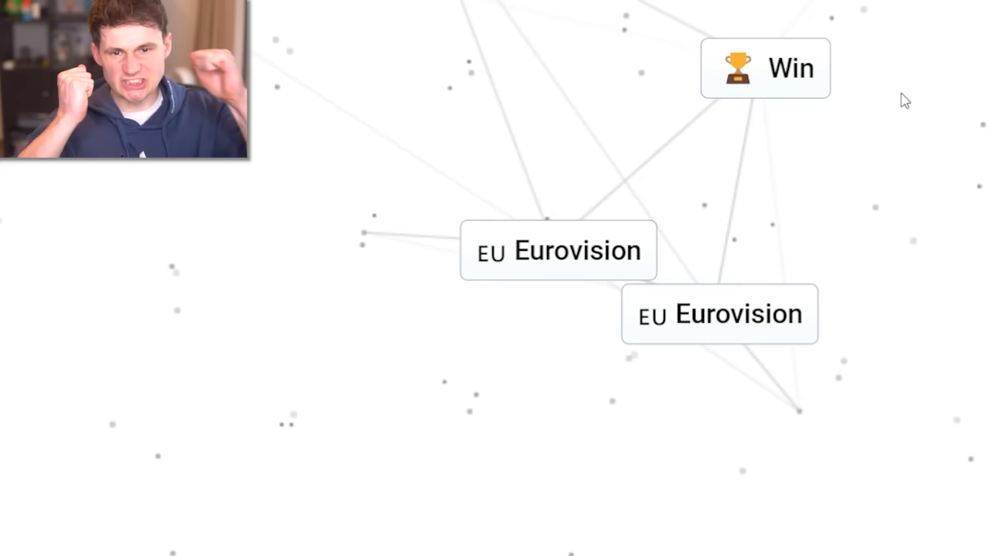
mouse_move(674, 101)
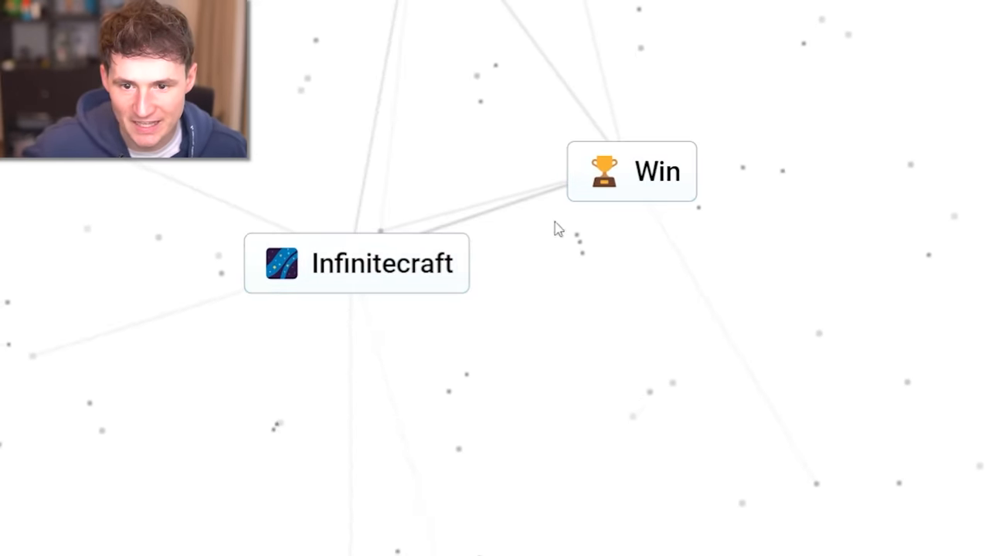
Set Win right beside the new Infinitecraft element, ready to combine.
drag(631, 172, 611, 266)
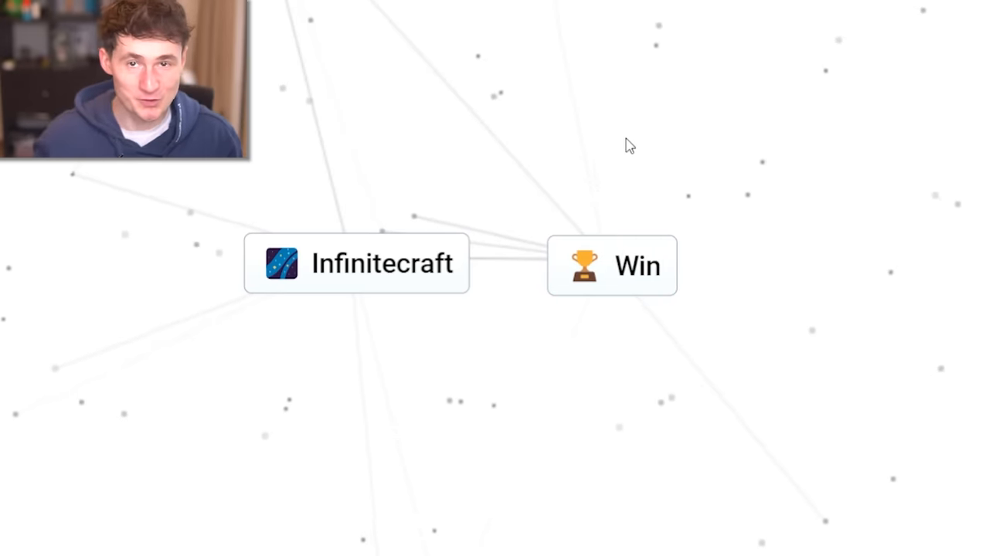